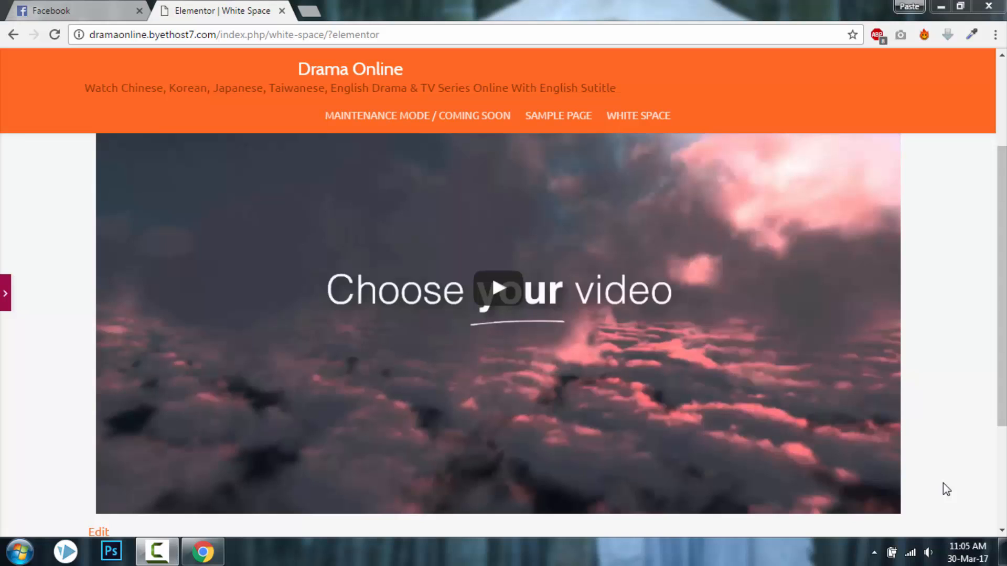
mouse_move(935, 454)
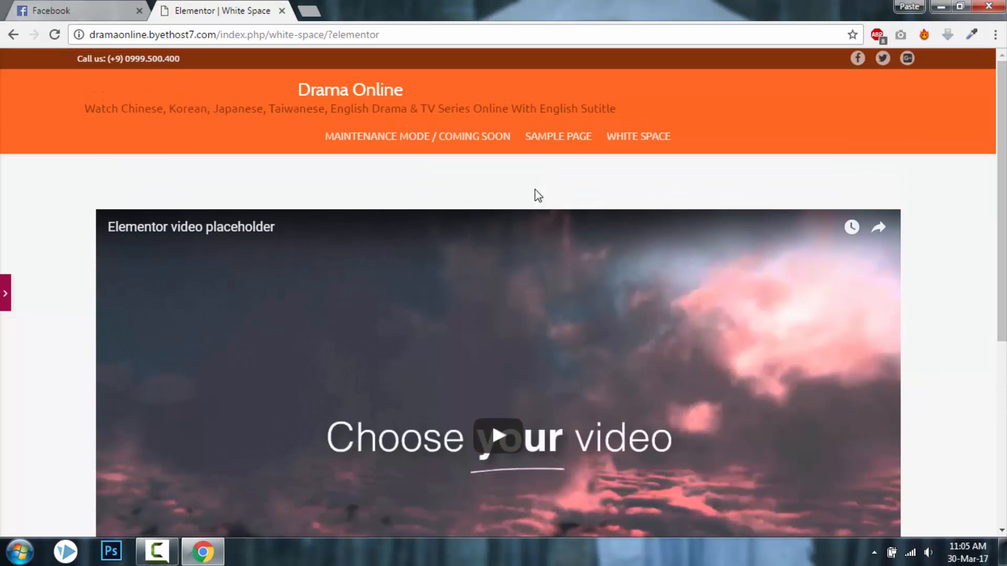
mouse_move(556, 185)
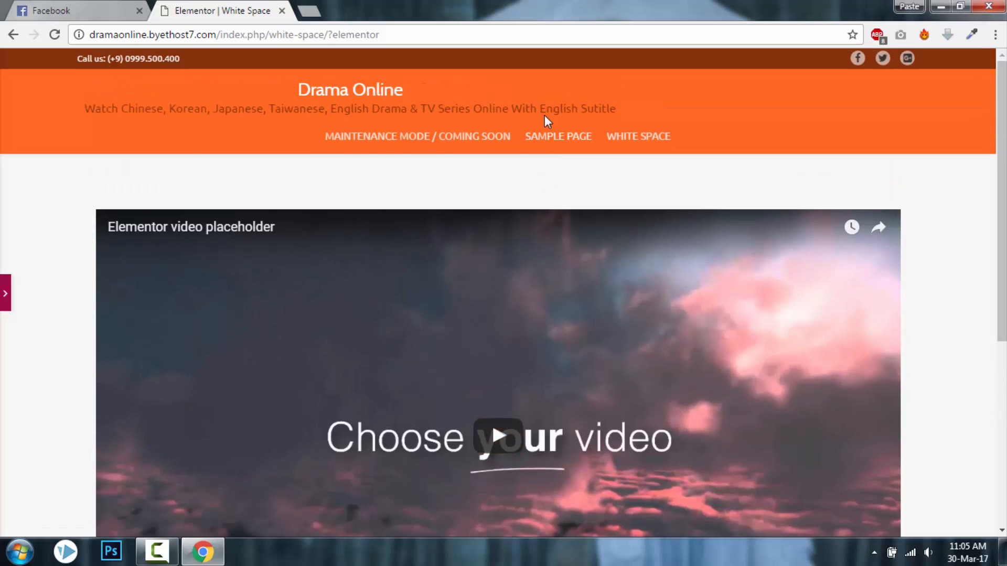
Check the white gaps around the video, then launch the Elementor editor for the White Space page
scroll("down", 3)
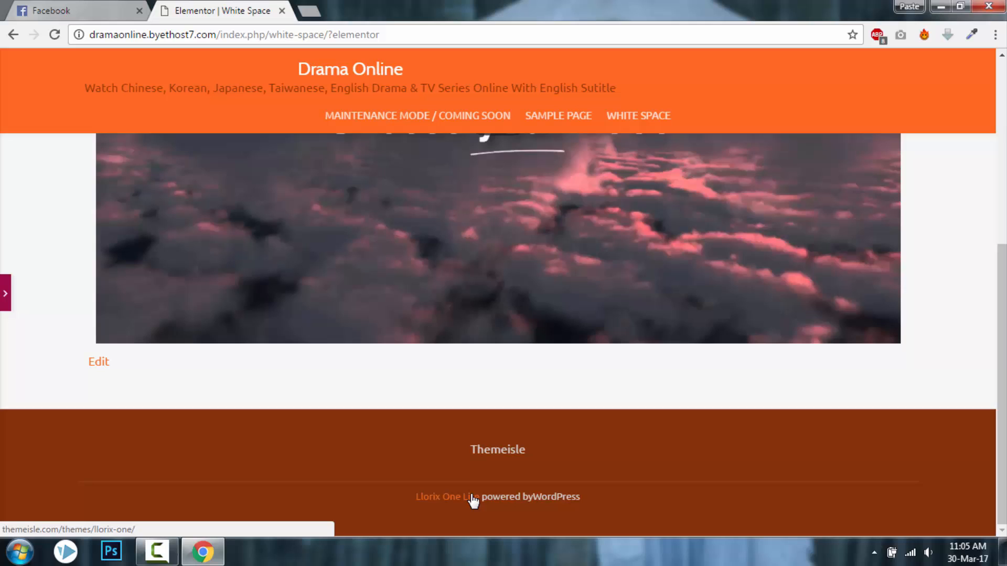
scroll("up", 3)
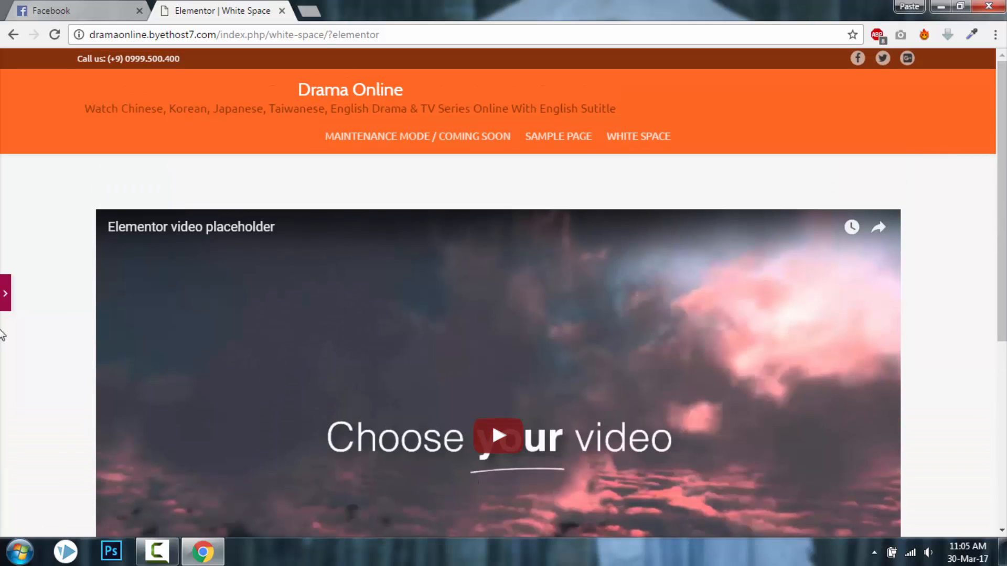
mouse_move(614, 241)
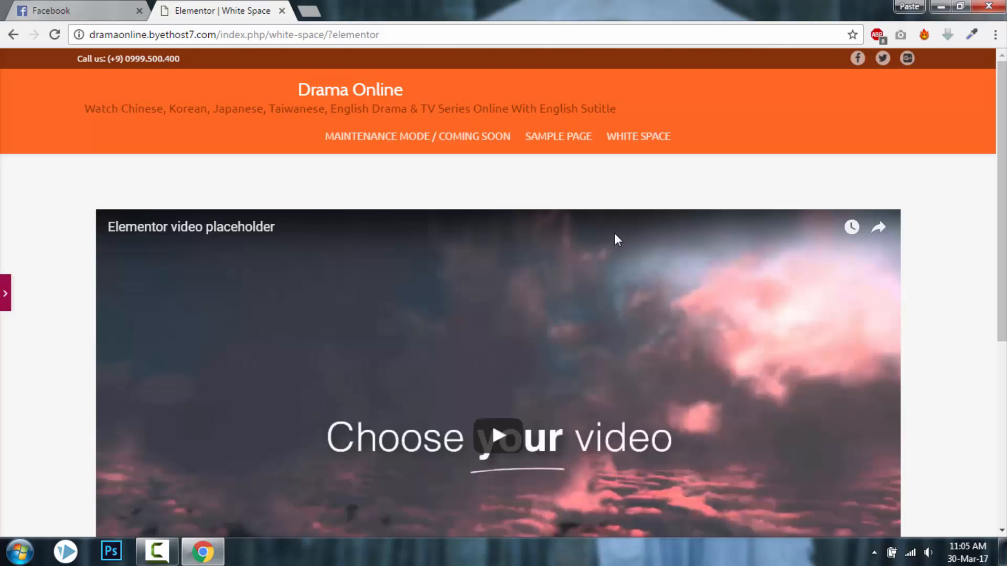
left_click(5, 292)
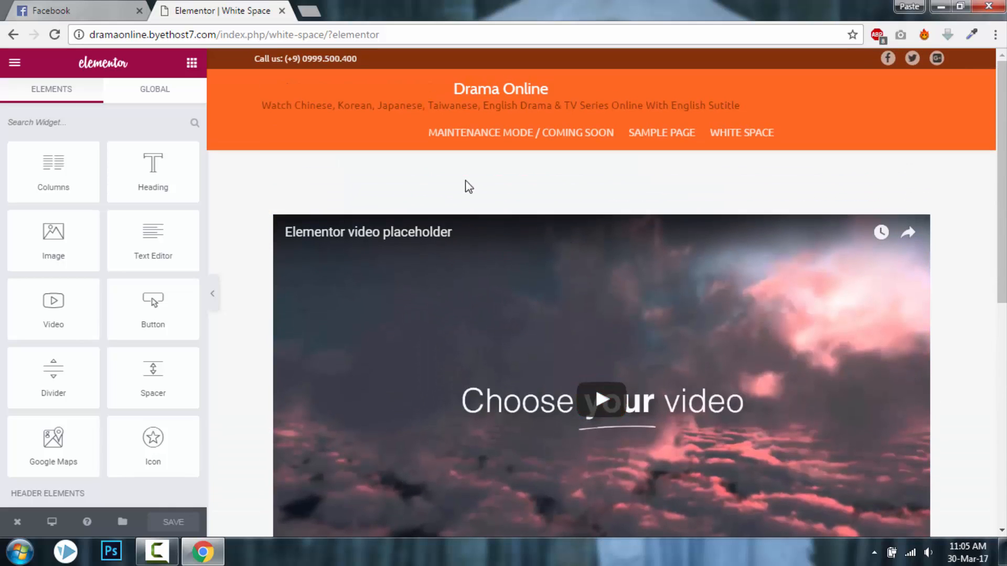
scroll("down", 3)
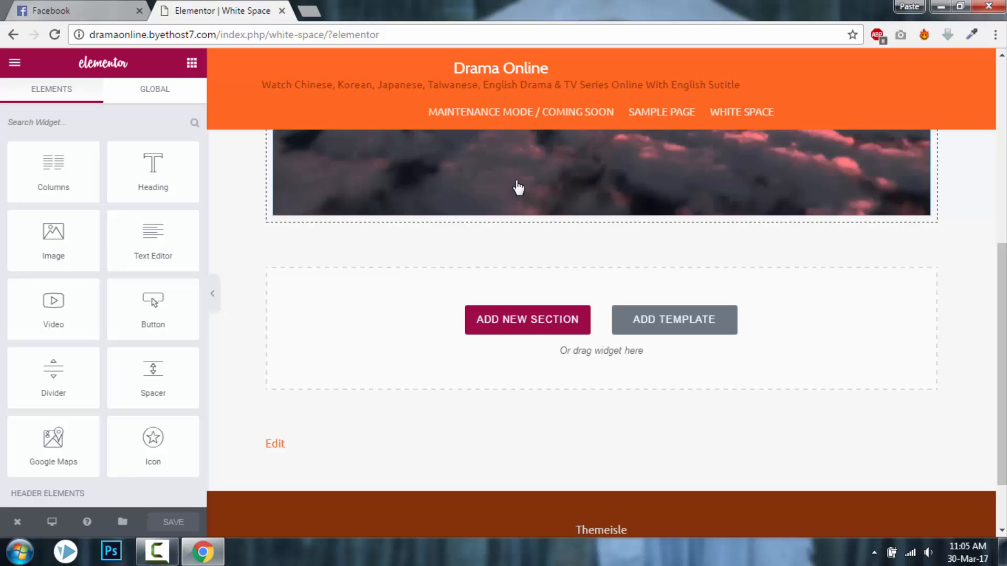
left_click(212, 293)
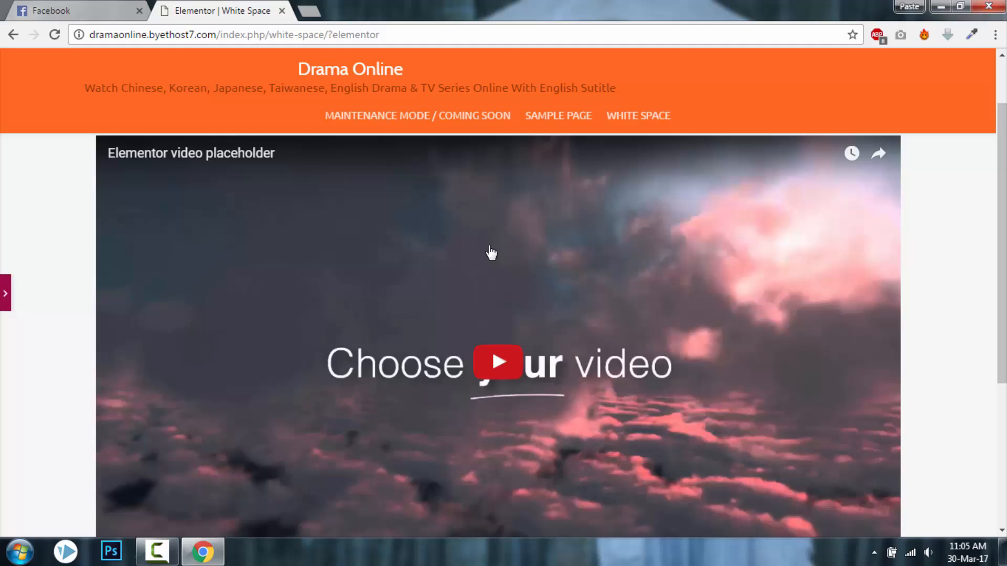
scroll("up", 3)
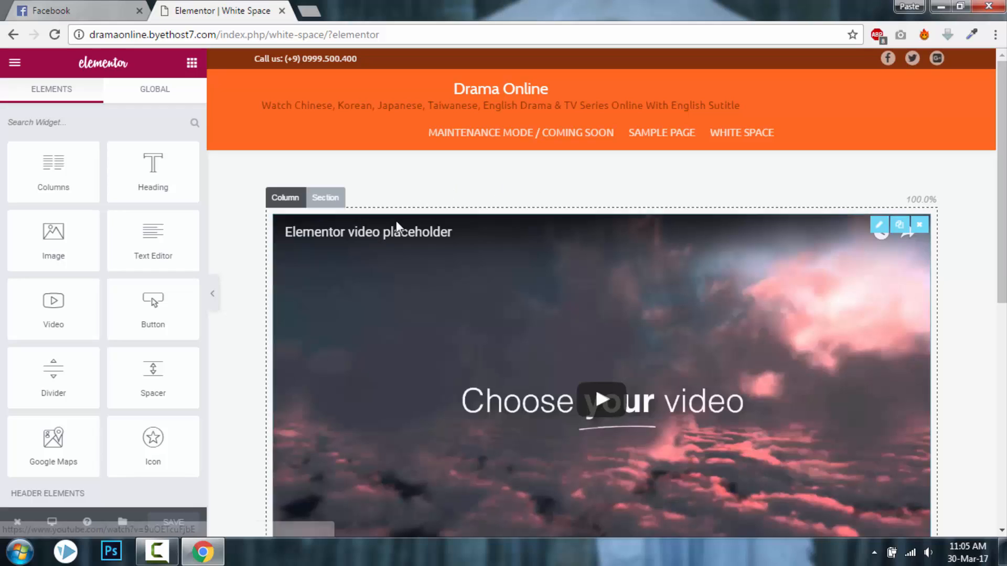
Select the section holding the video and show its Advanced spacing settings
left_click(325, 197)
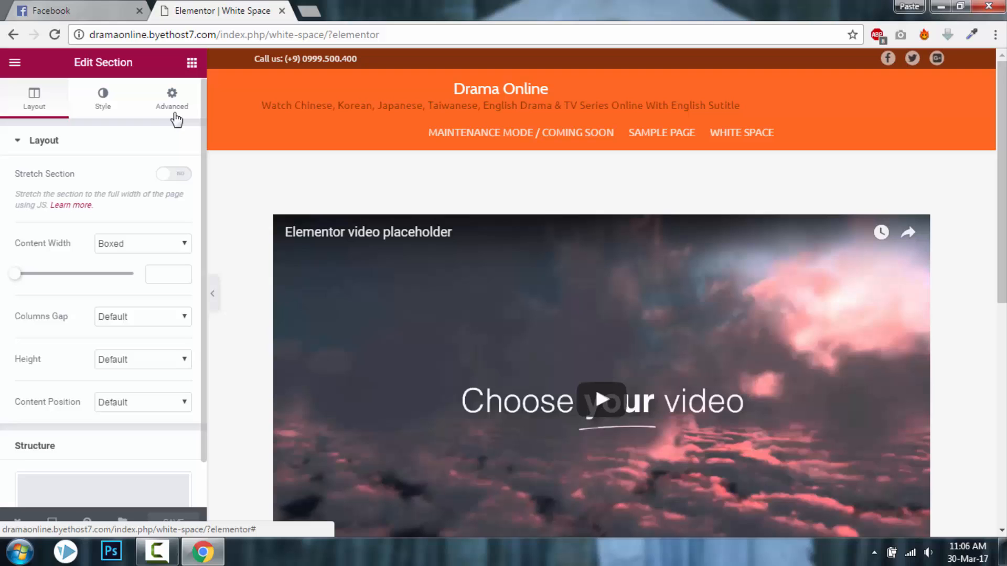
left_click(172, 99)
type("-9")
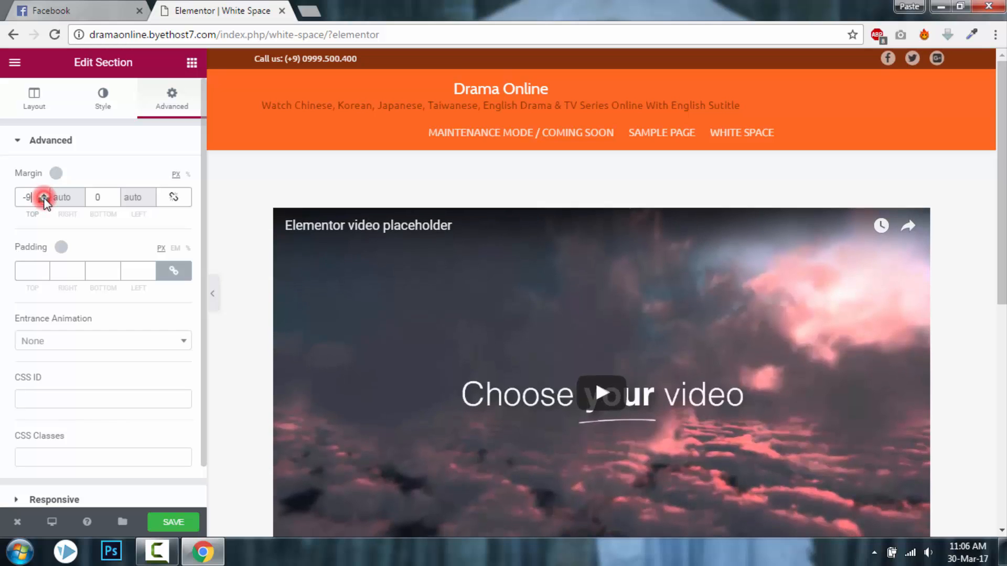
Set the video section's top and bottom margins to -85 px
left_click(43, 194)
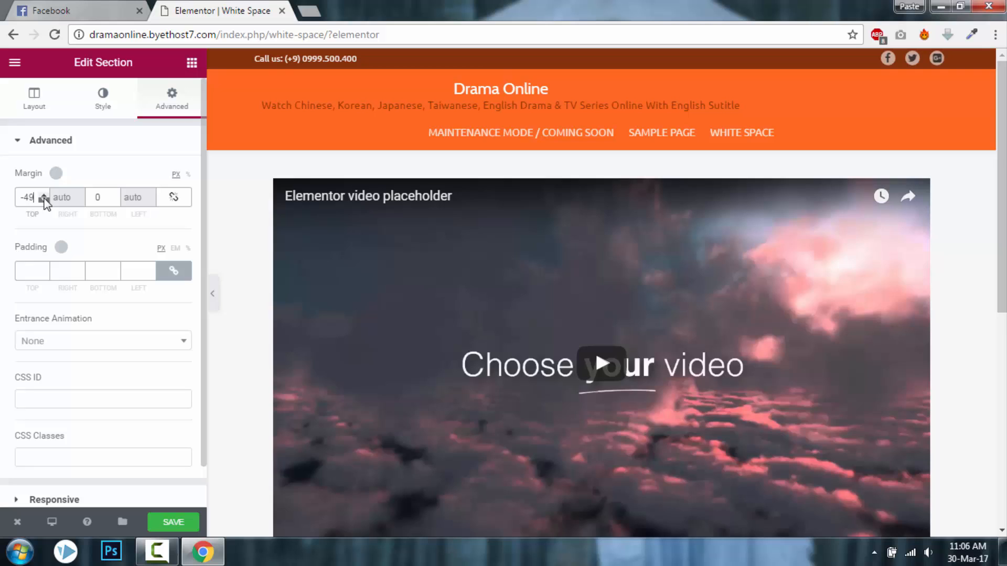
left_click(43, 197)
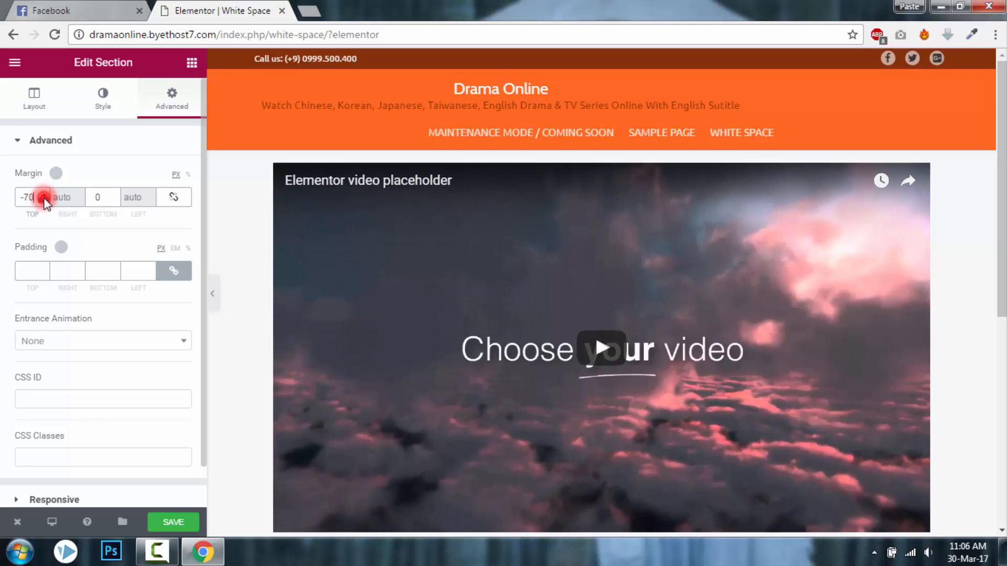
scroll("down", 3)
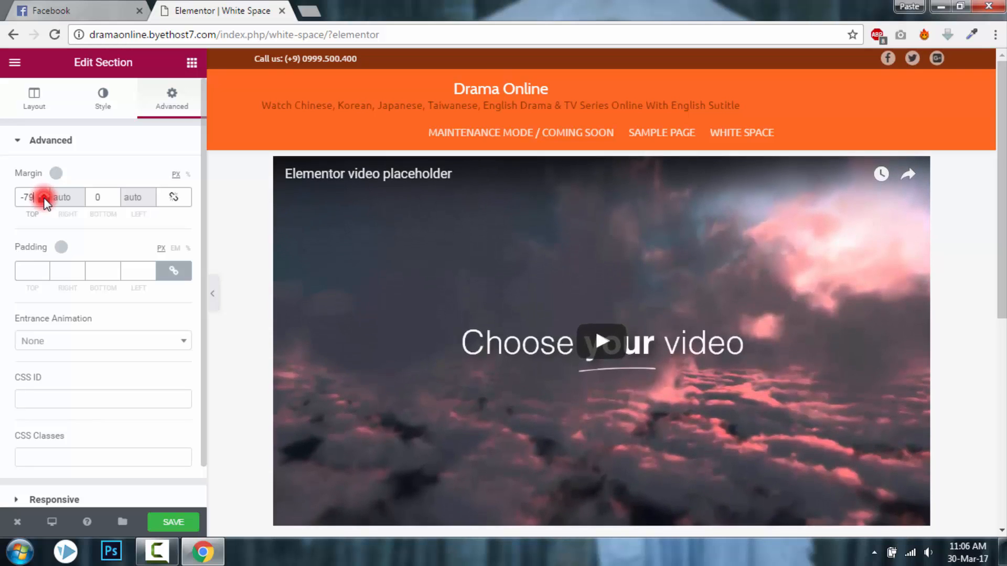
left_click(43, 197)
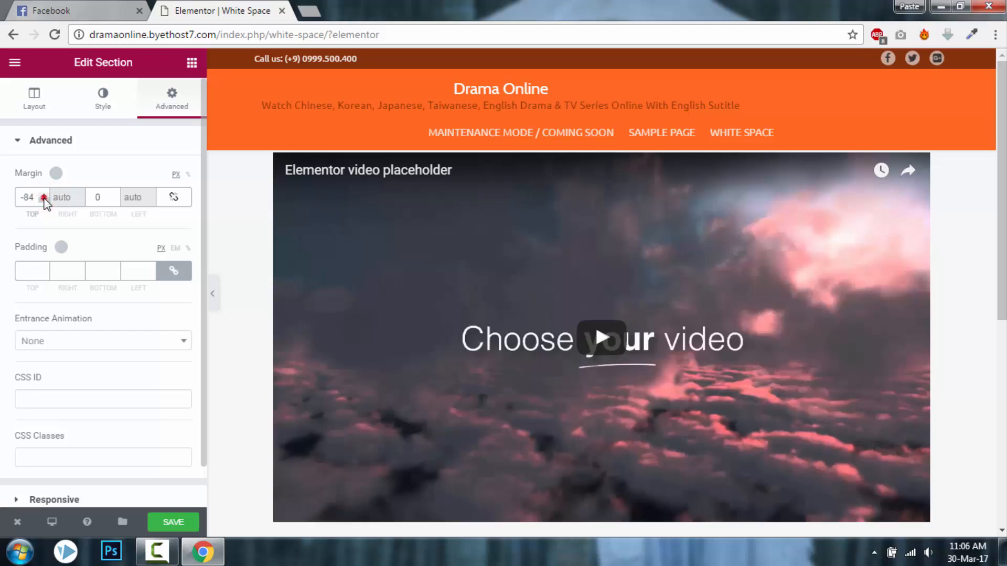
left_click(44, 197)
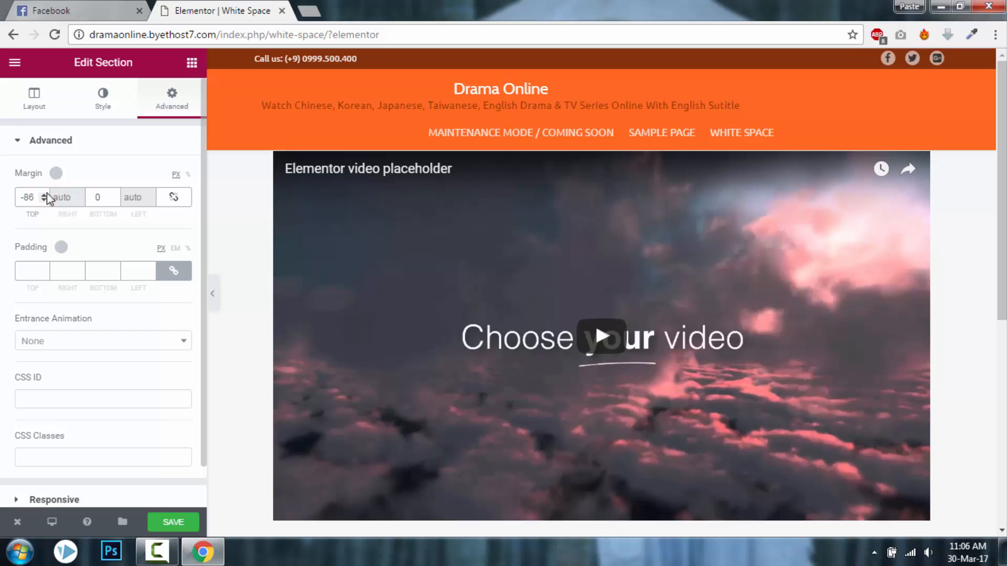
left_click(43, 201)
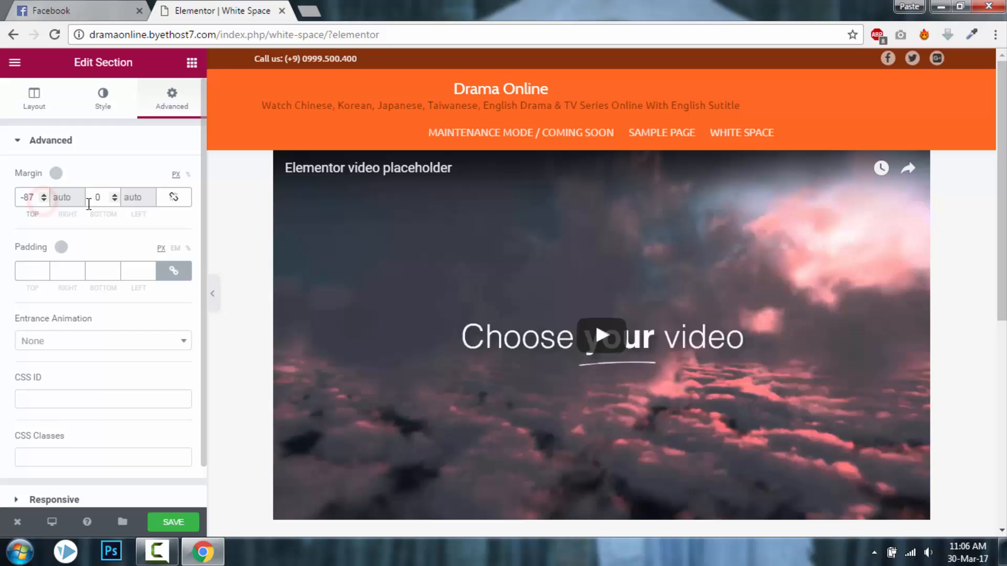
left_click(43, 200)
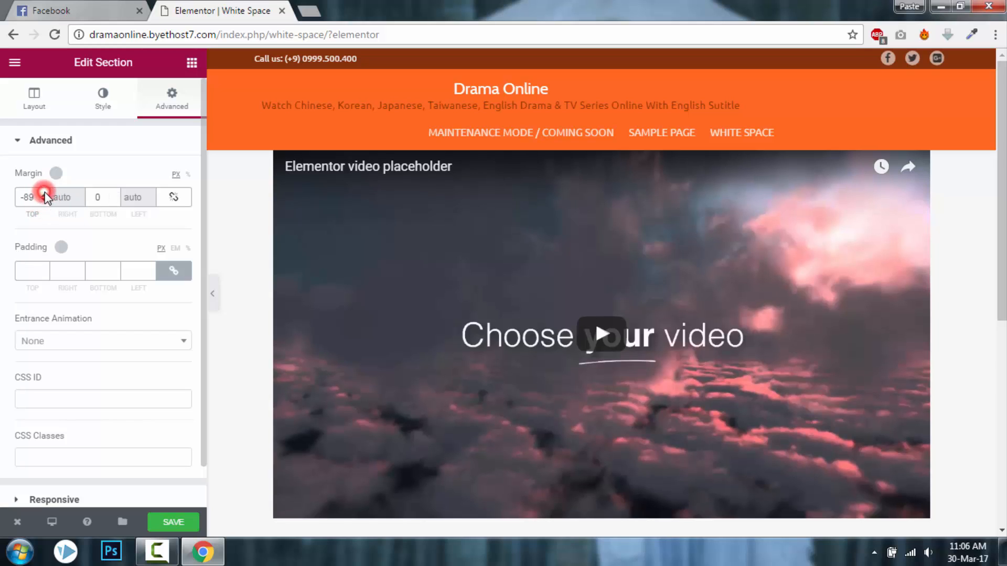
left_click(44, 195)
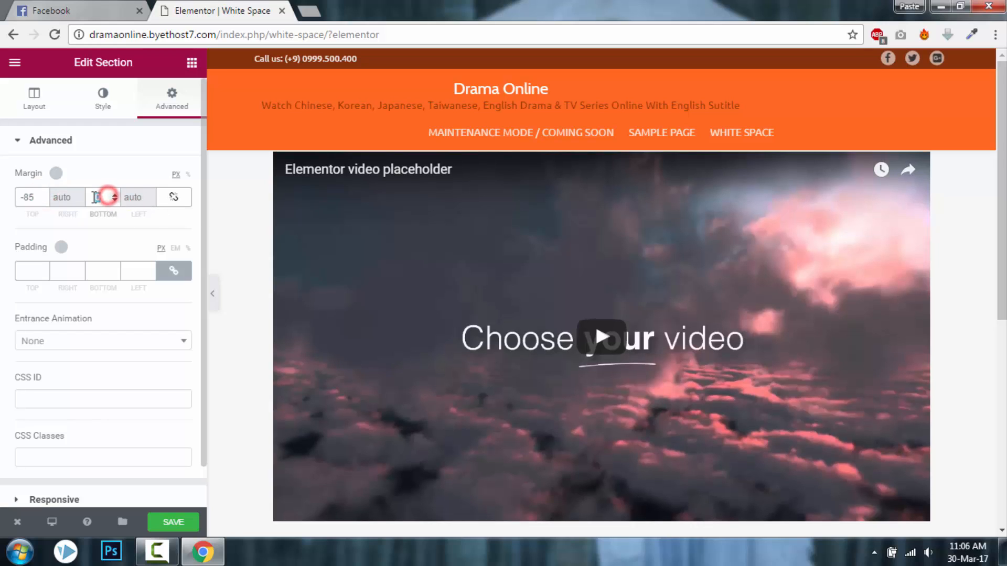
type("85")
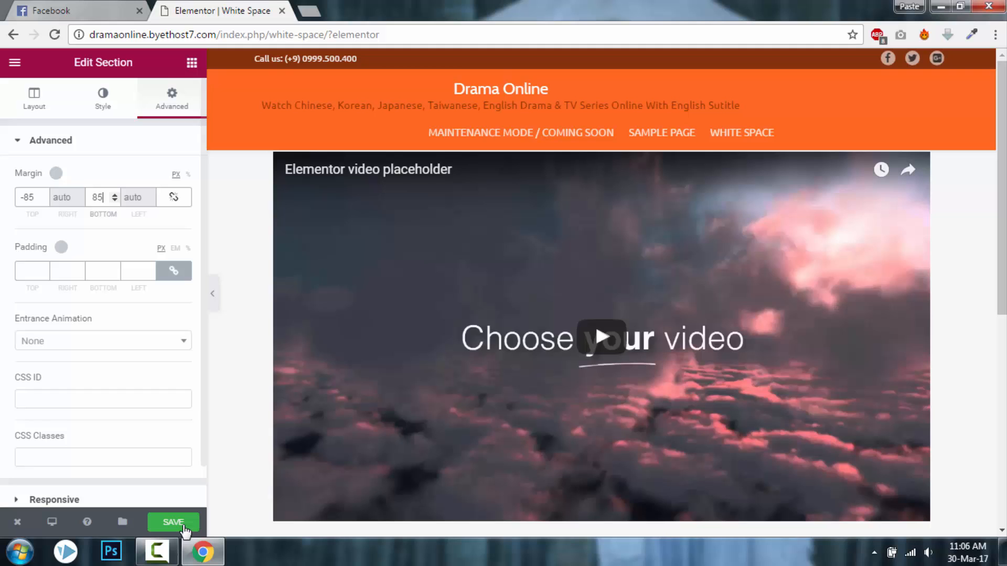
Save the page and open the live White Space page in a new tab
left_click(173, 521)
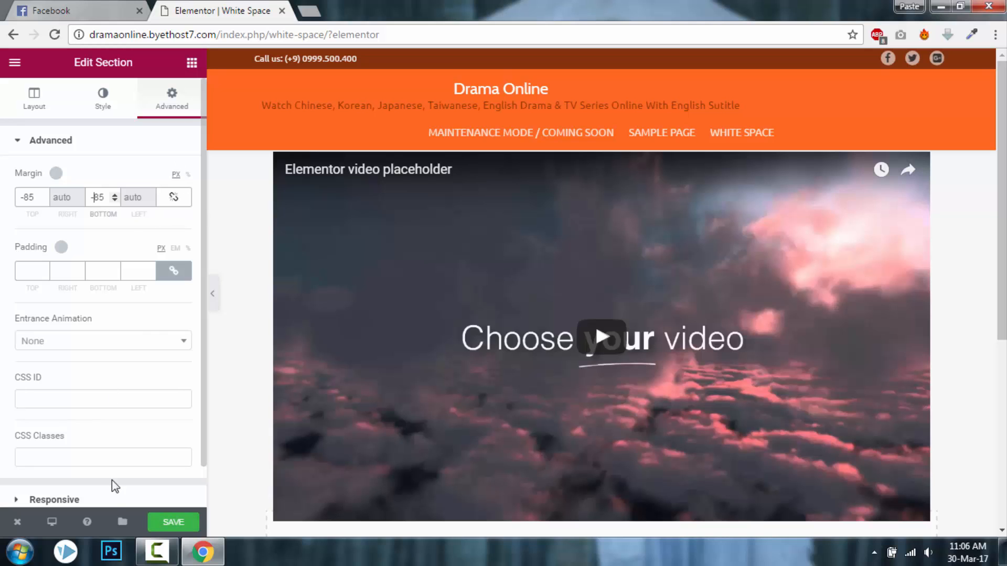
left_click(173, 521)
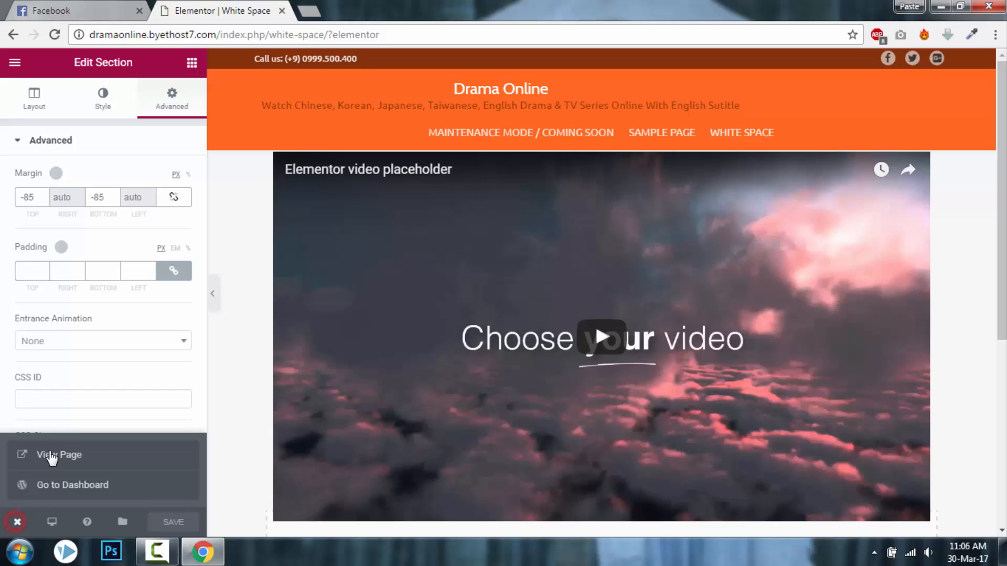
left_click(59, 455)
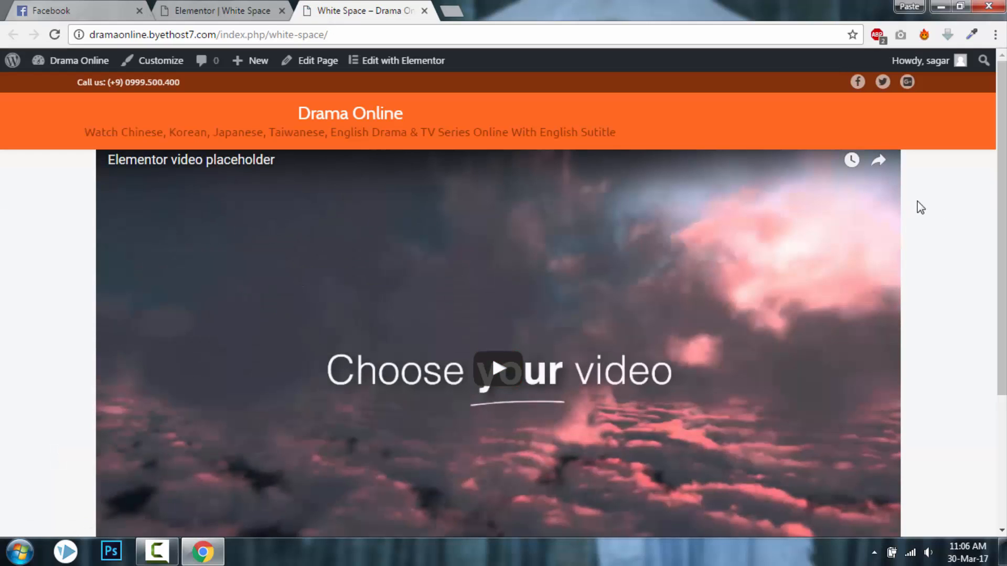
scroll("down", 3)
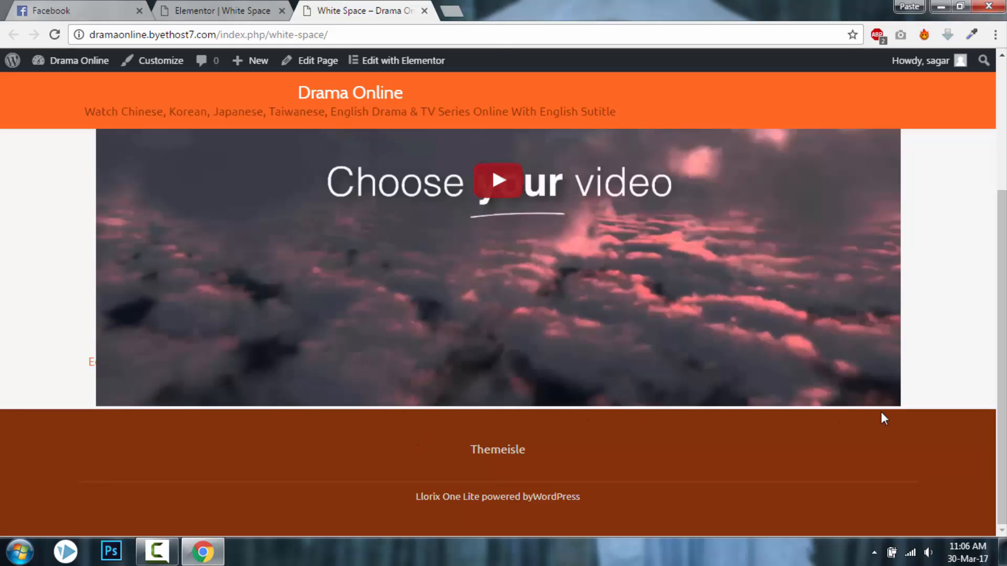
scroll("up", 3)
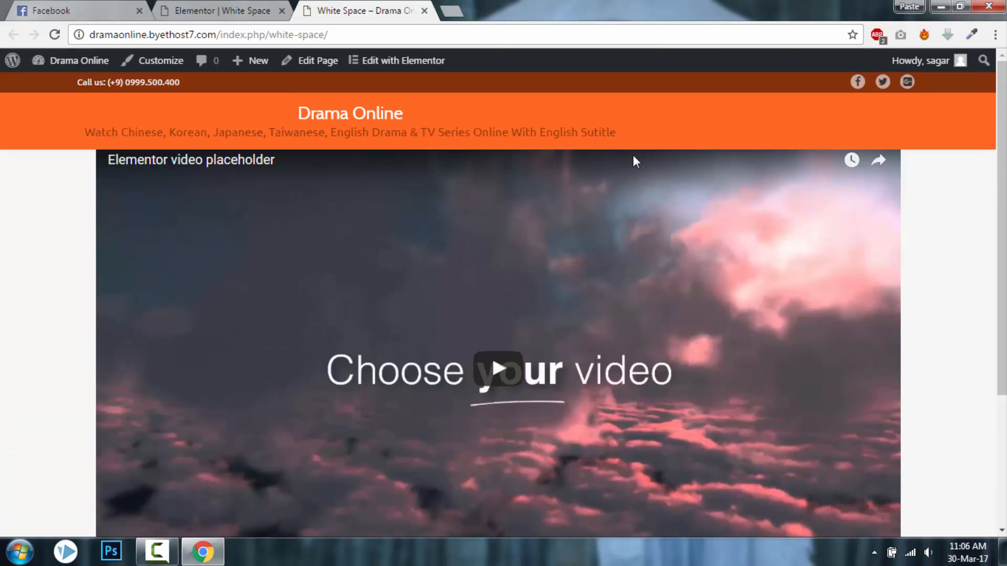
scroll("down", 3)
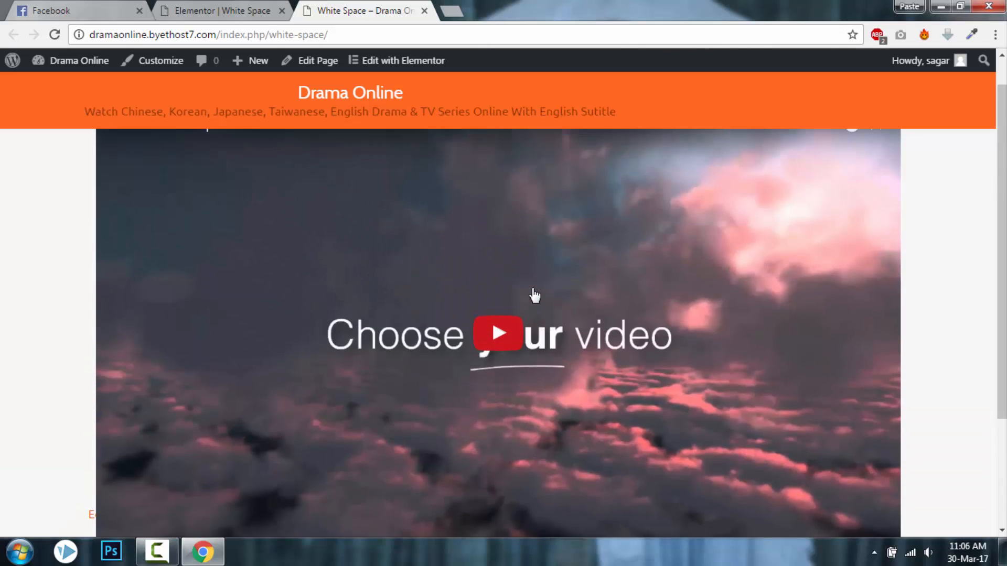
scroll("up", 3)
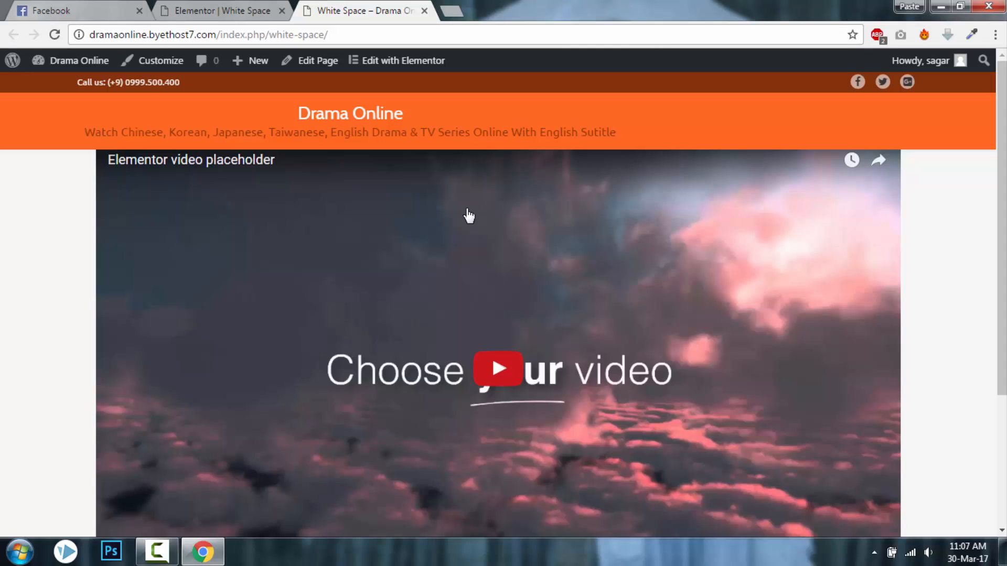
scroll("down", 3)
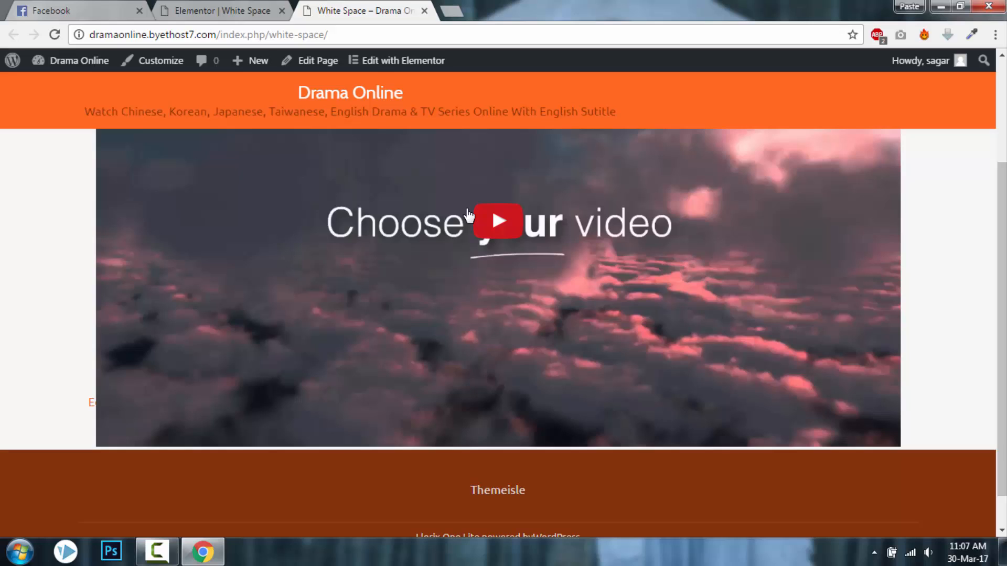